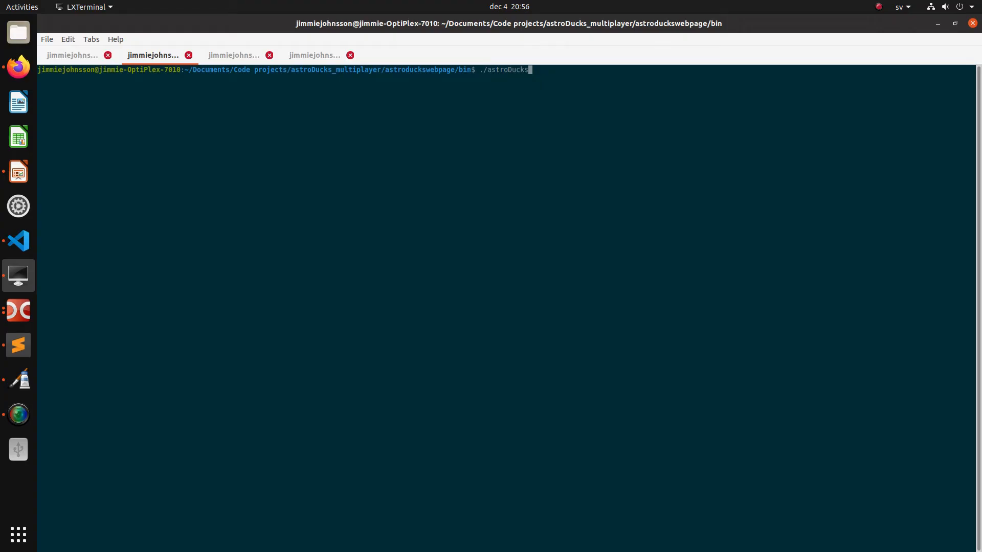
key("Return")
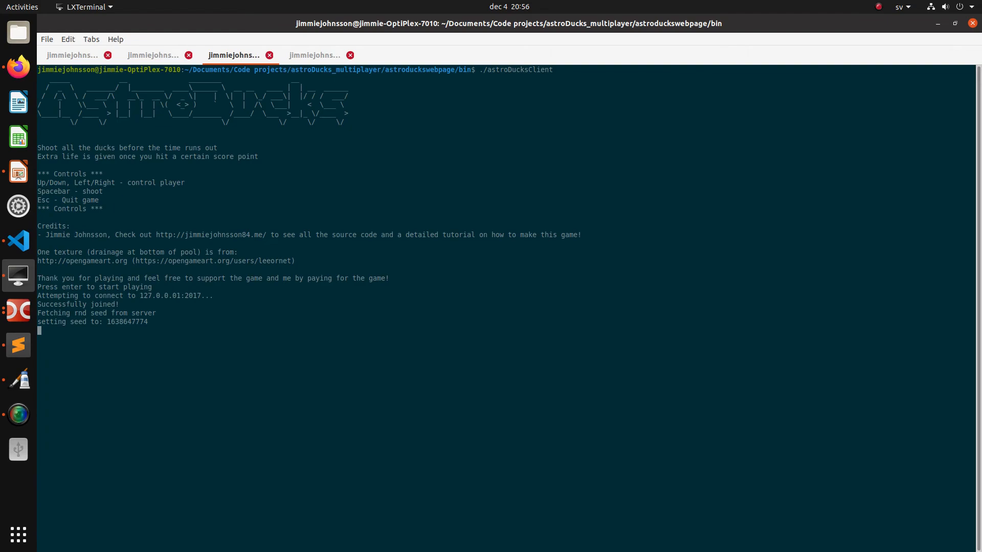
left_click(153, 55)
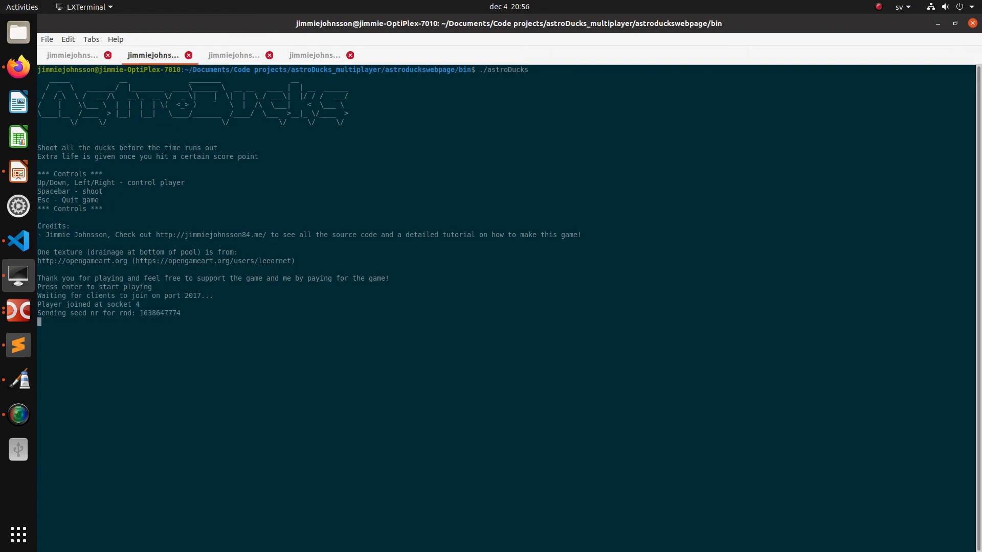
key("Return")
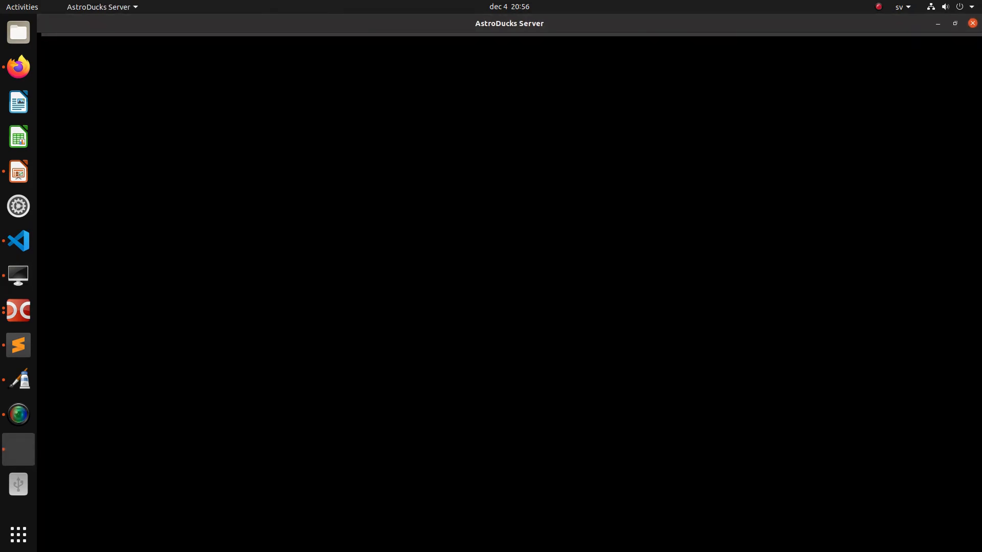